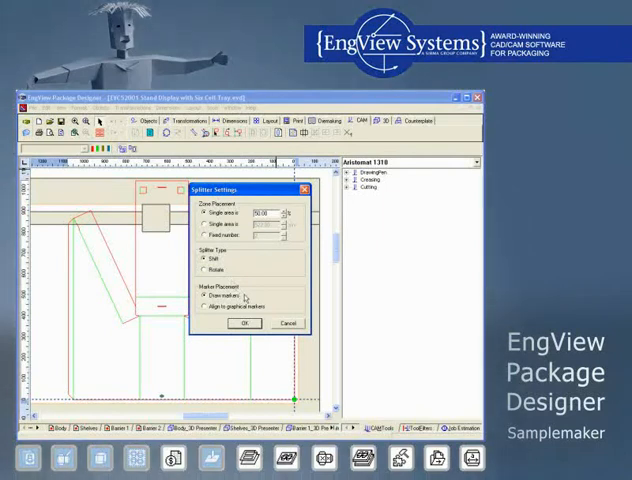
Step: Confirm the splitter settings (area size, draw markers) and move on to tool path options
left_click(245, 323)
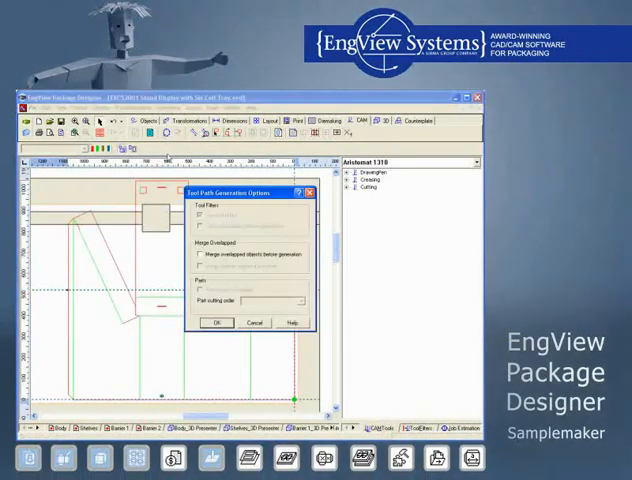
Step: Accept the tool path generation options to generate the stand display toolpaths
left_click(216, 323)
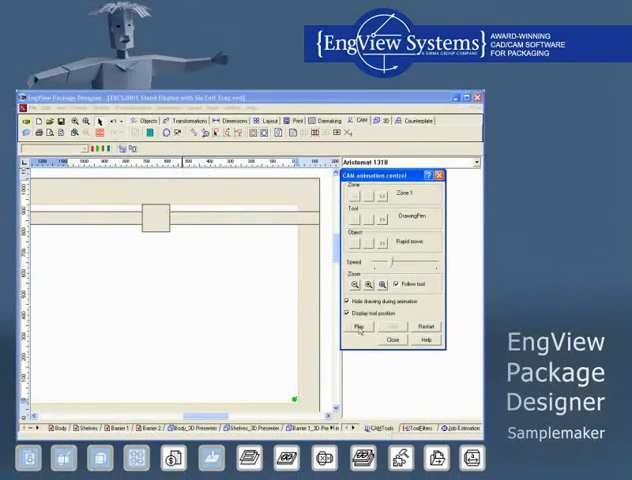
Step: Play the CAM cutting animation through all zones, then close the animation control
left_click(358, 327)
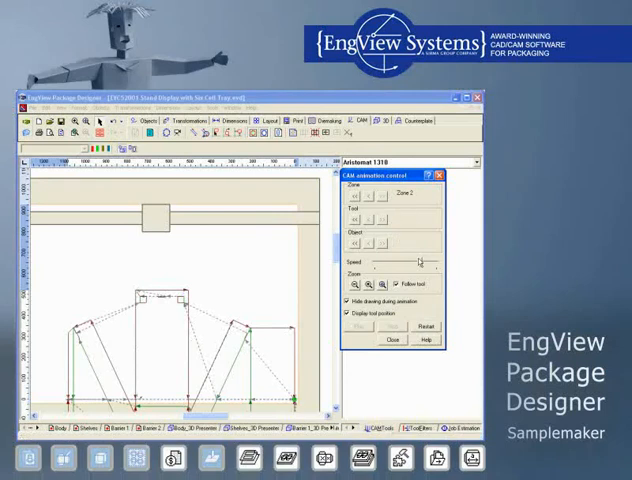
left_click(391, 340)
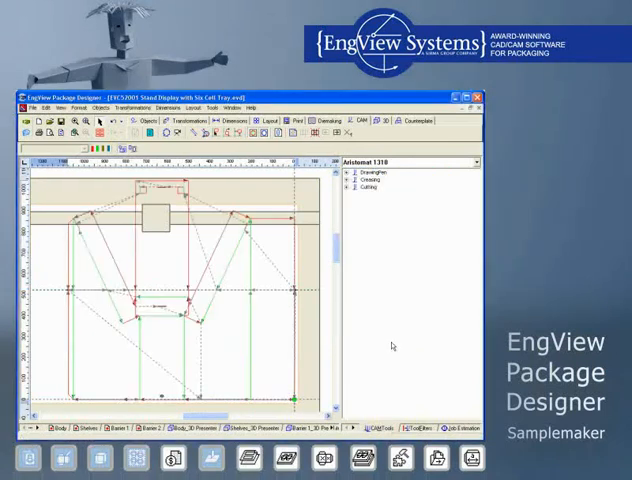